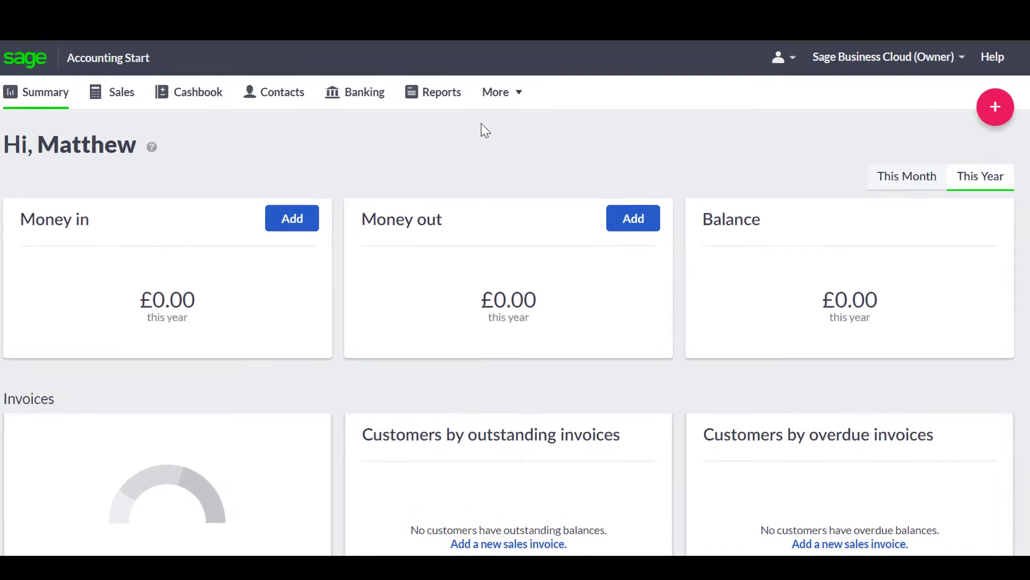
Open Settings and go to the Chart of Accounts under Financial Settings.
left_click(495, 92)
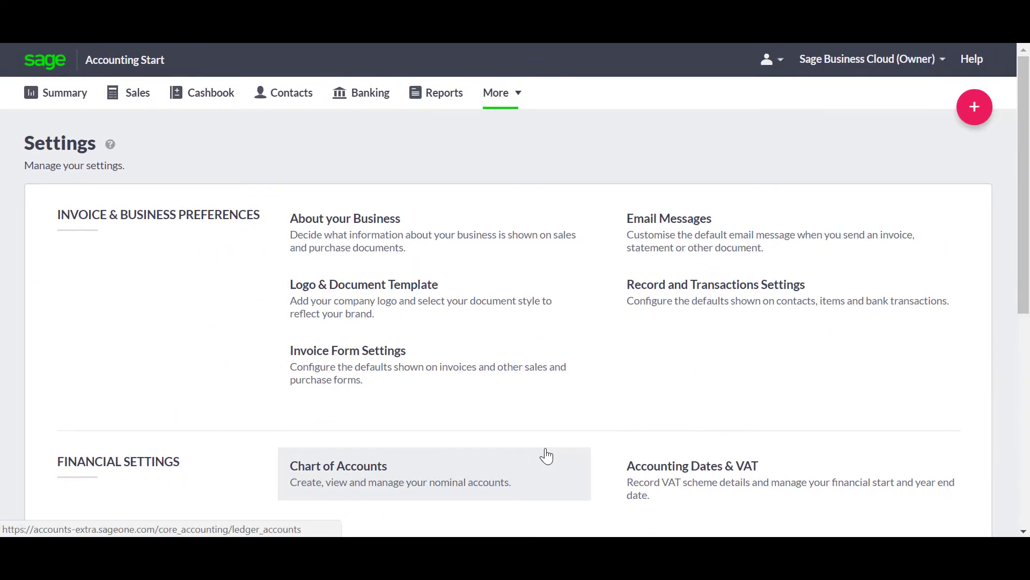
left_click(337, 466)
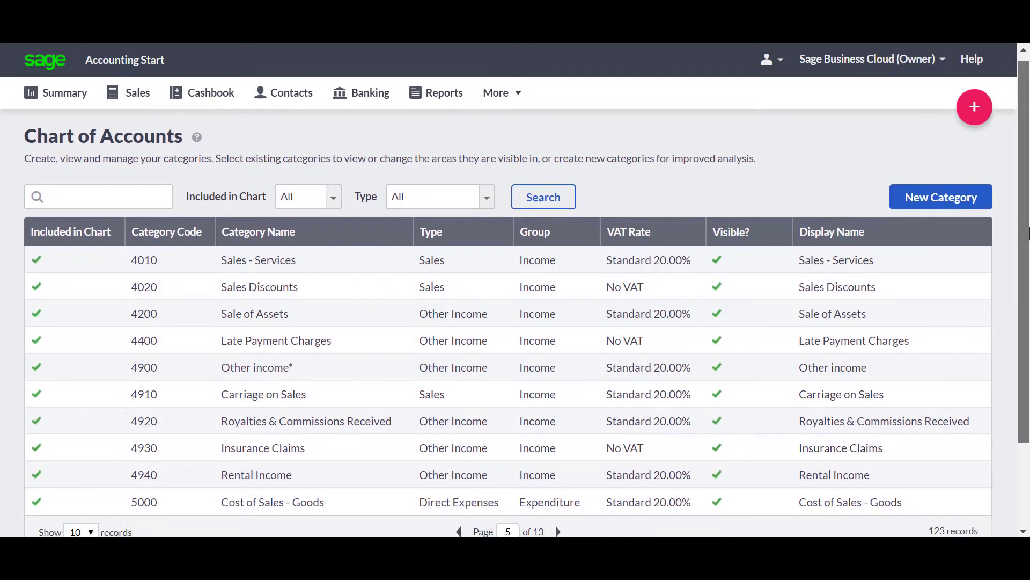
scroll("down", 3)
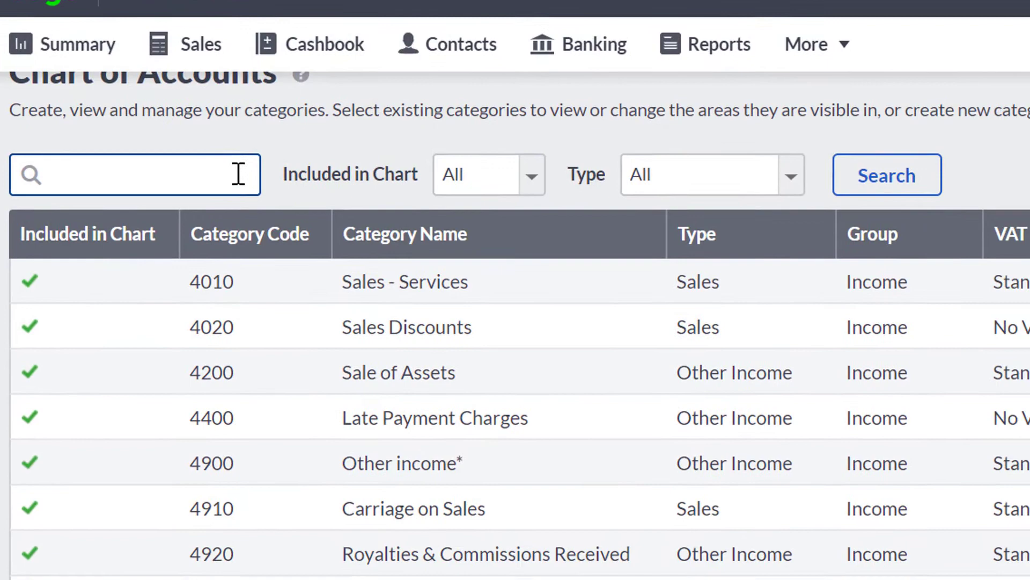
scroll("down", 3)
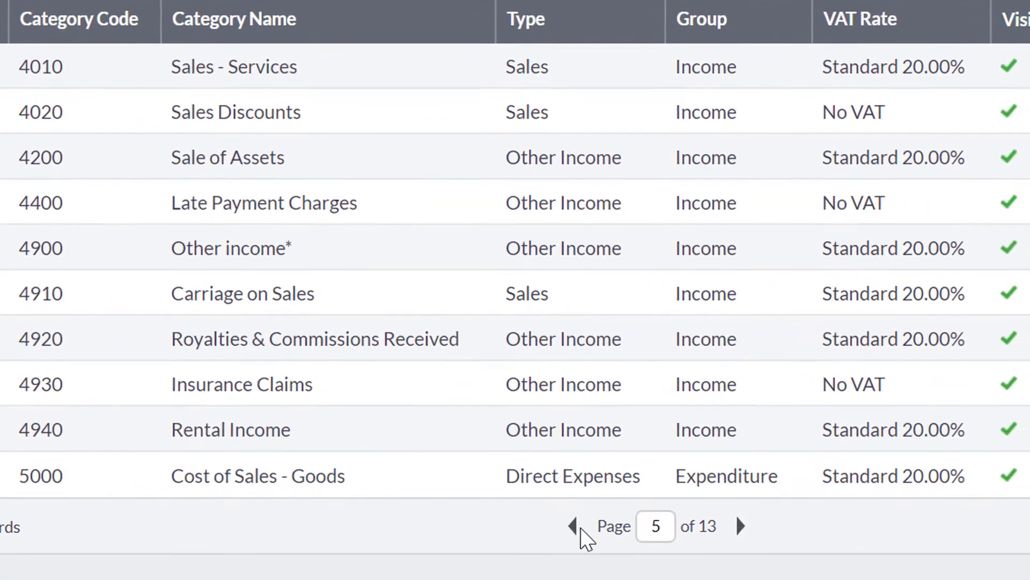
left_click(571, 526)
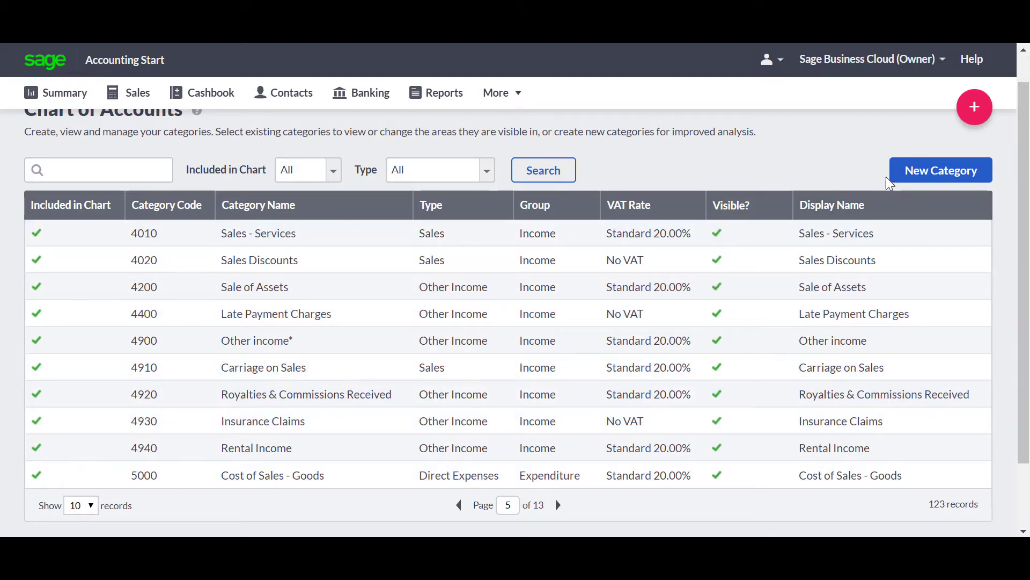
mouse_move(940, 170)
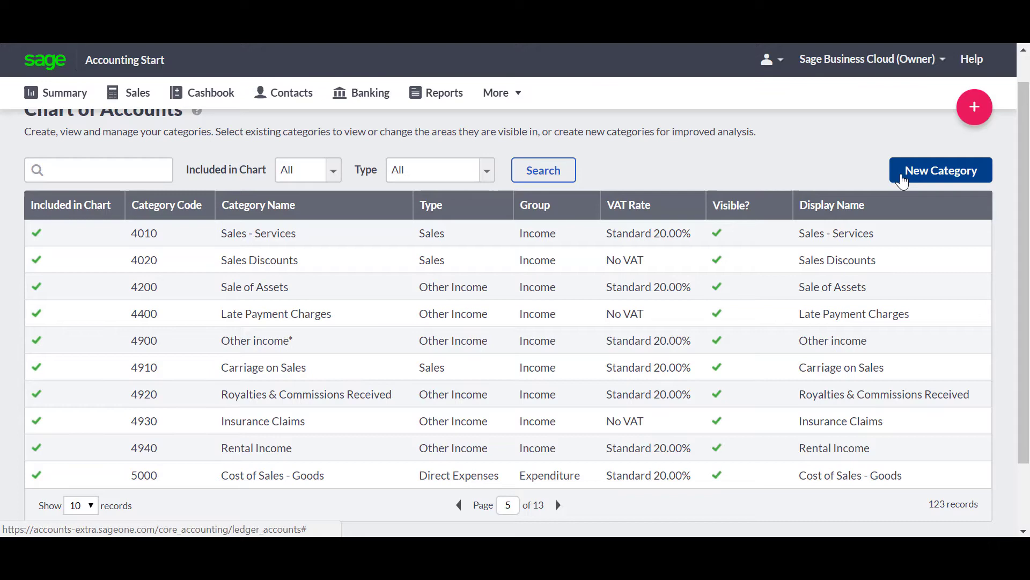
Create a new category named and displayed 'Trade sales' with category code 4001.
left_click(939, 171)
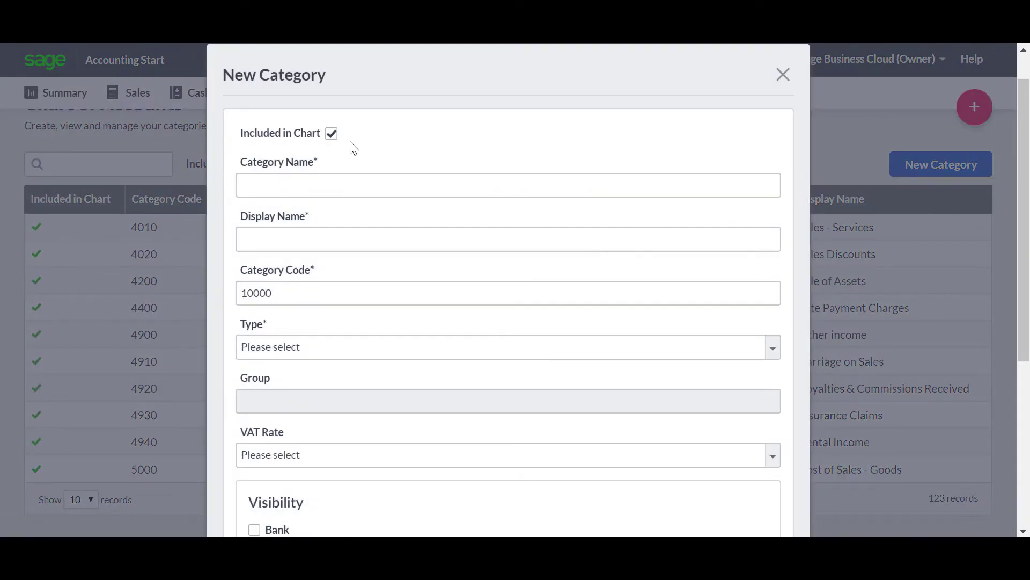
left_click(507, 184)
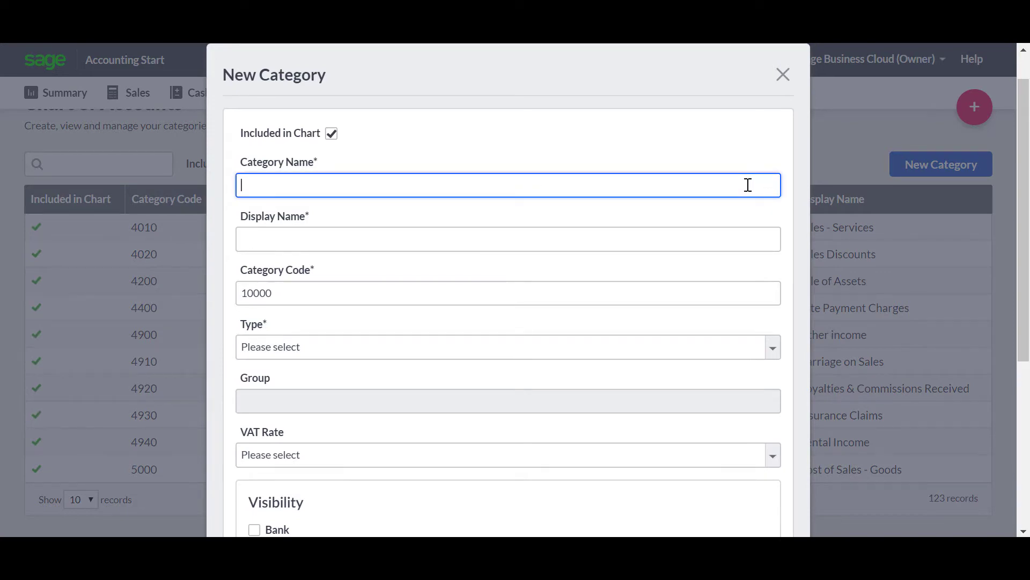
type("Trade sales")
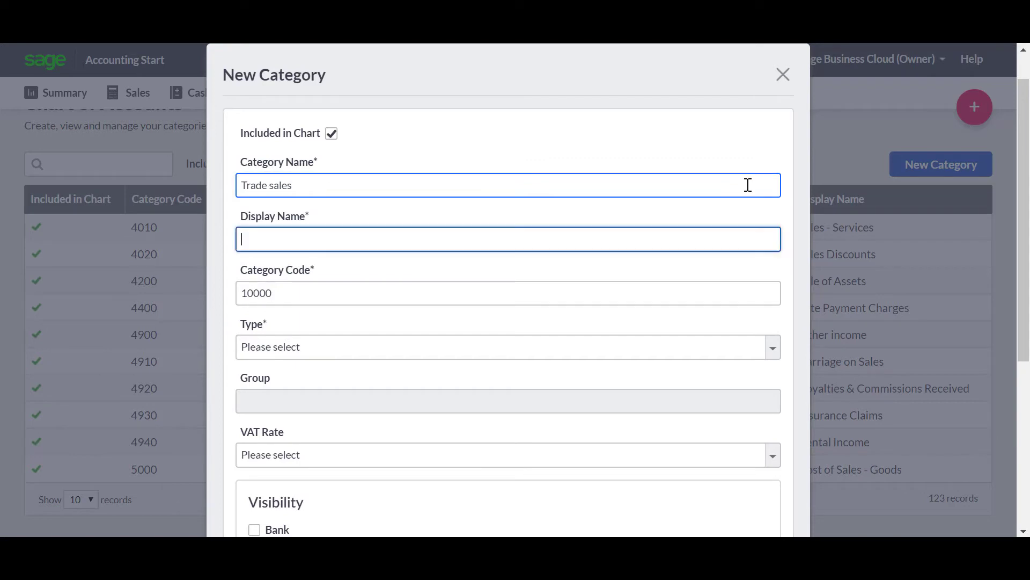
type("Trade sales")
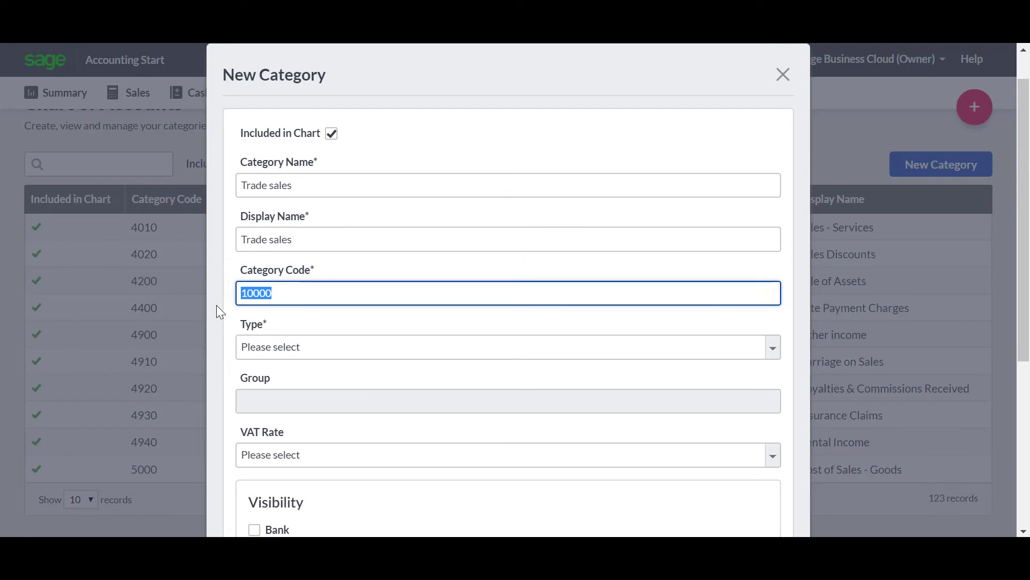
type("4001")
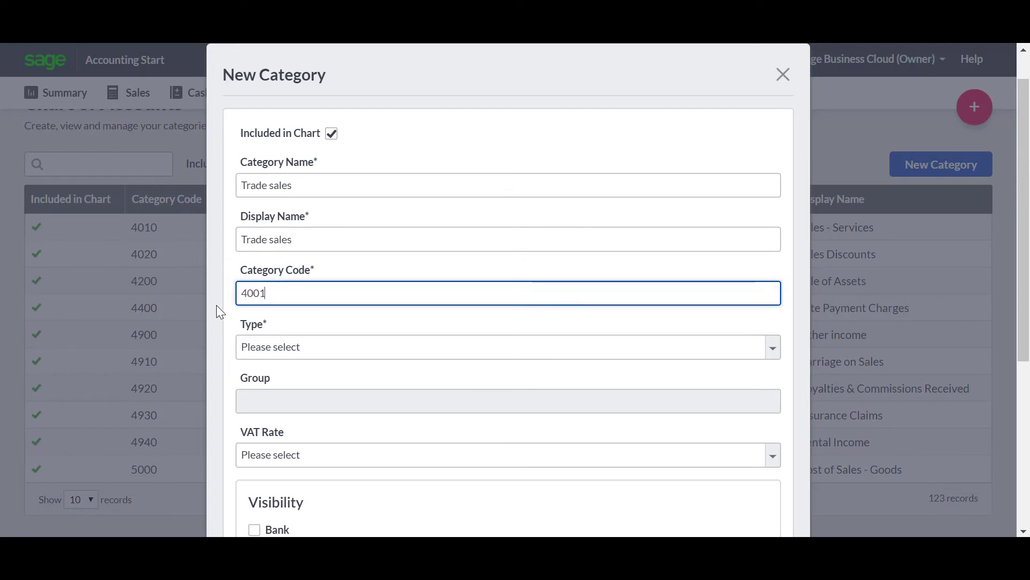
mouse_move(573, 323)
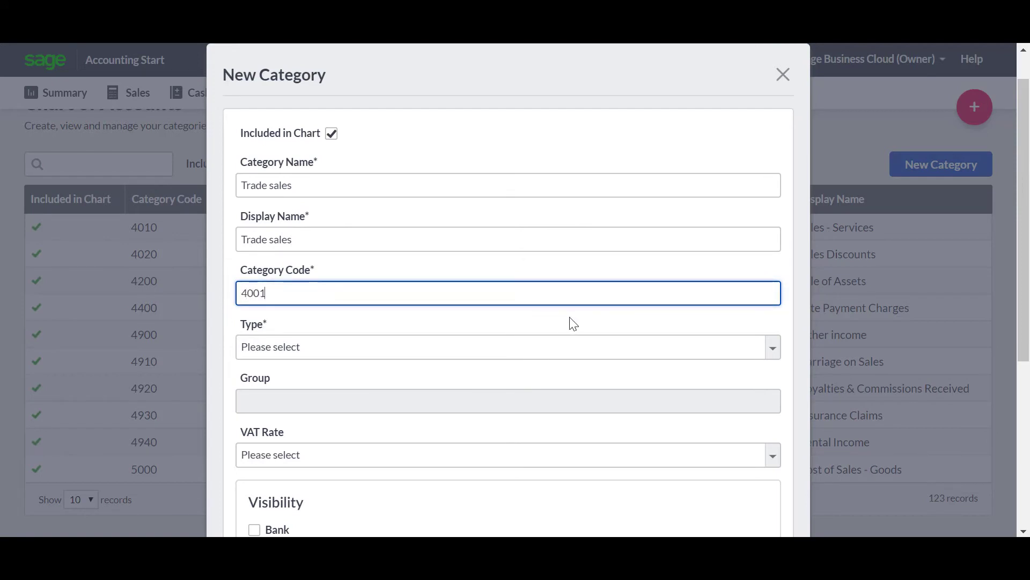
Set the Trade sales category type to Sales, making its group Income.
left_click(506, 346)
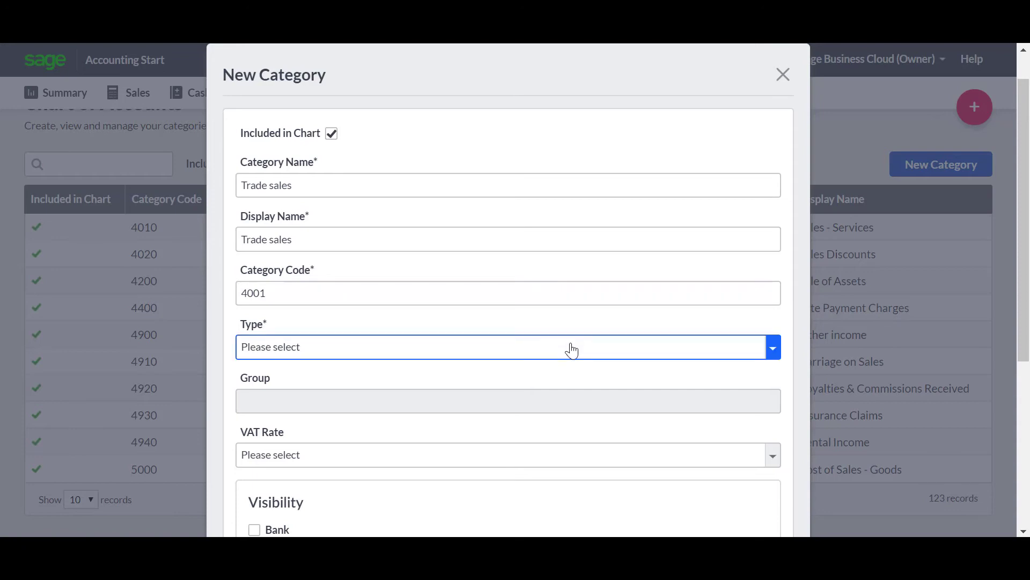
left_click(506, 347)
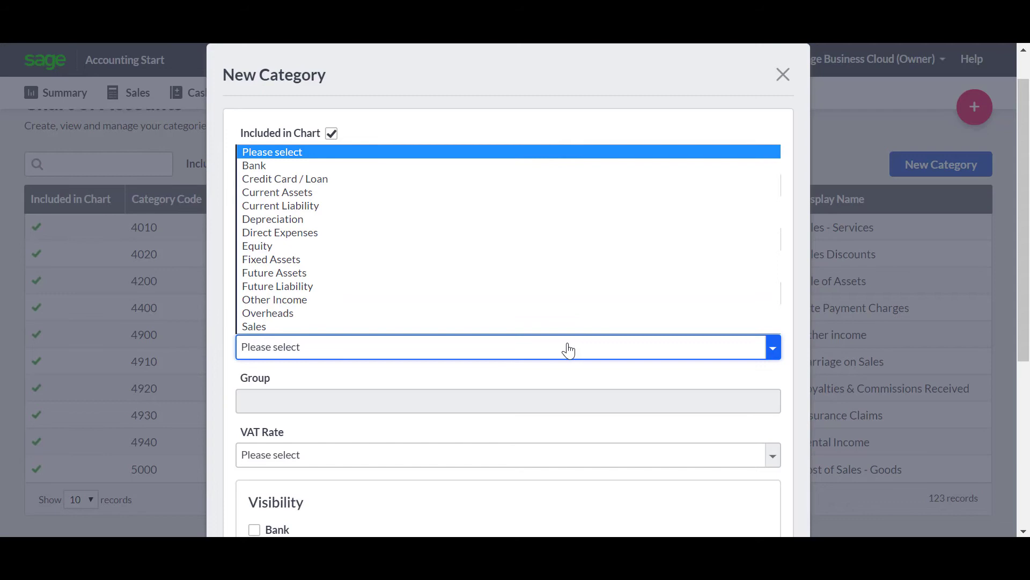
mouse_move(537, 347)
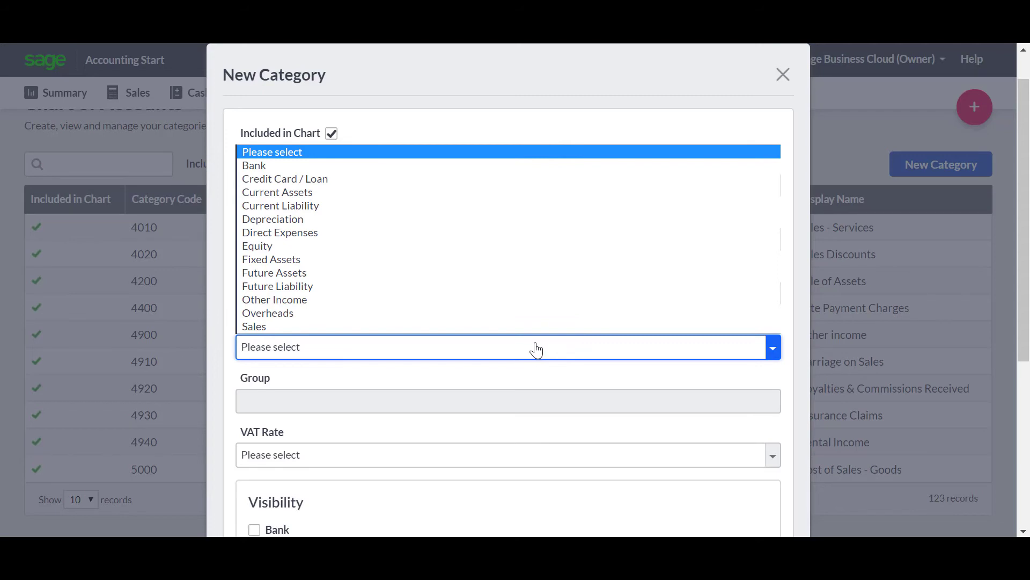
mouse_move(506, 347)
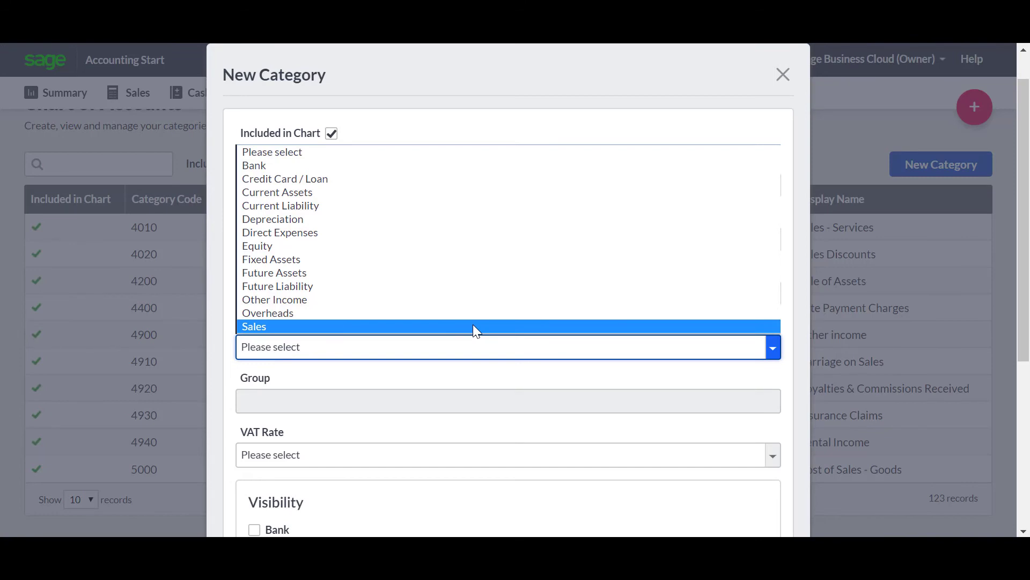
left_click(254, 327)
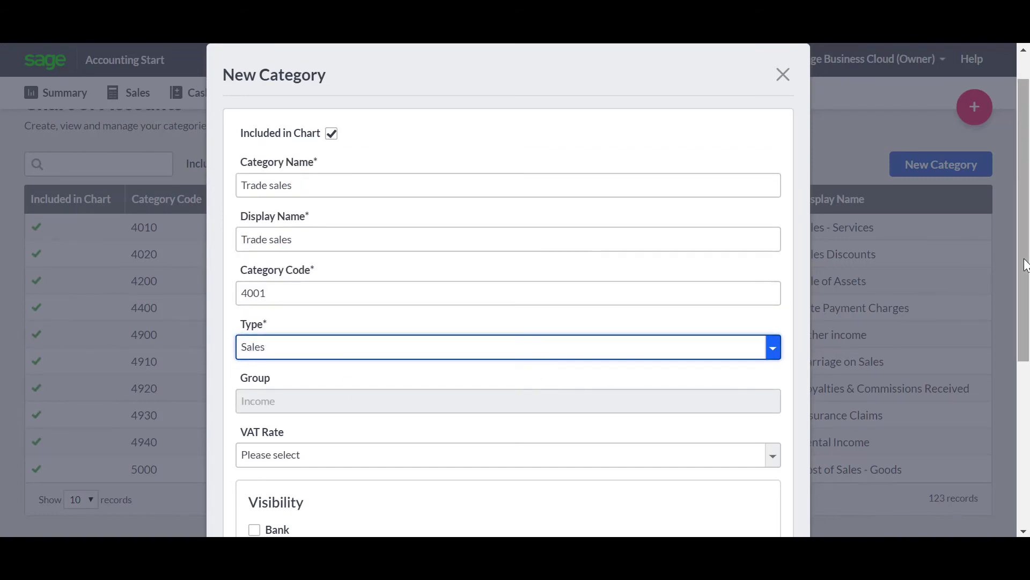
Assign the Standard 20.00% VAT rate to Trade sales and save the category.
scroll("down", 3)
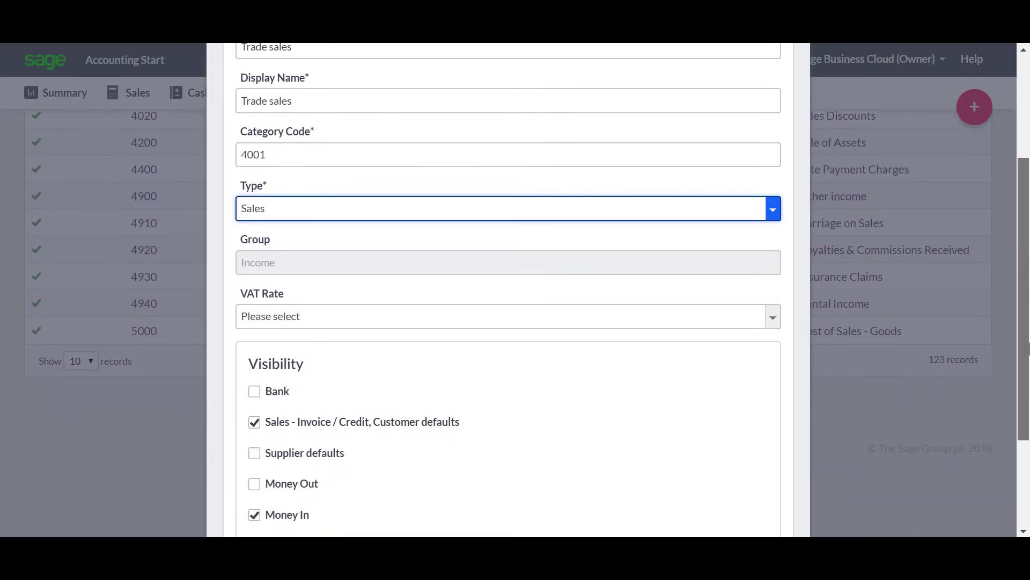
scroll("down", 3)
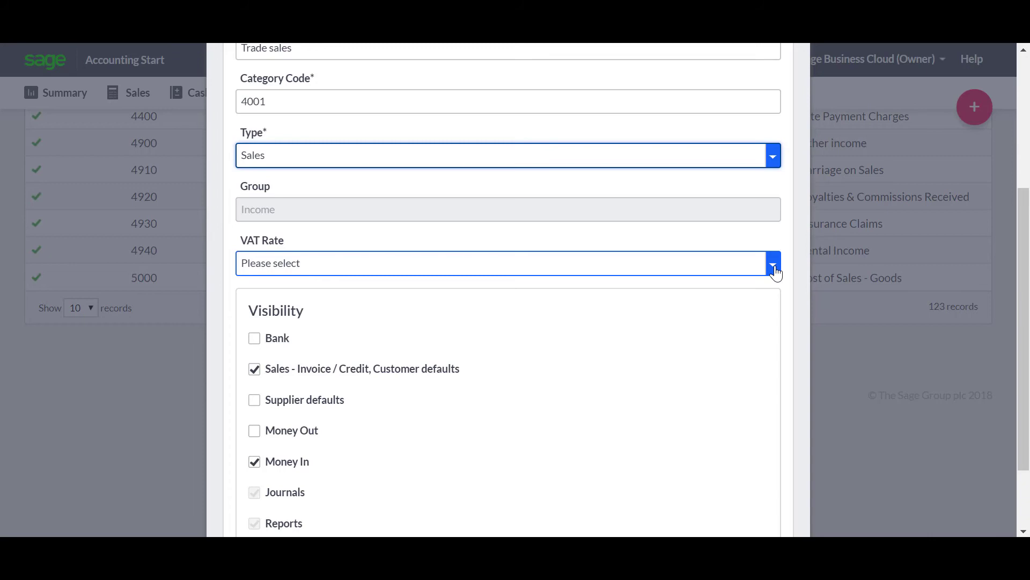
left_click(773, 263)
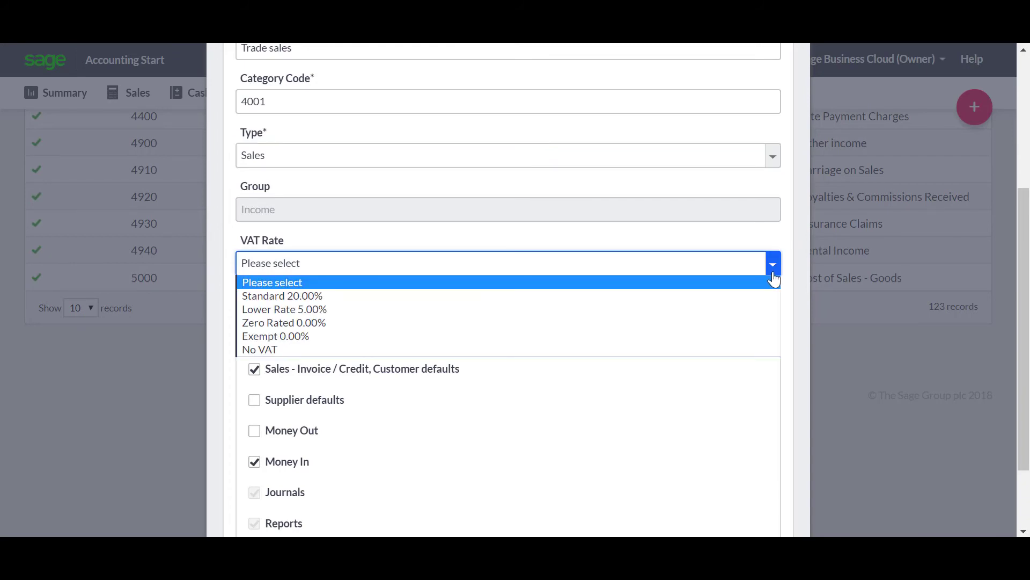
mouse_move(766, 296)
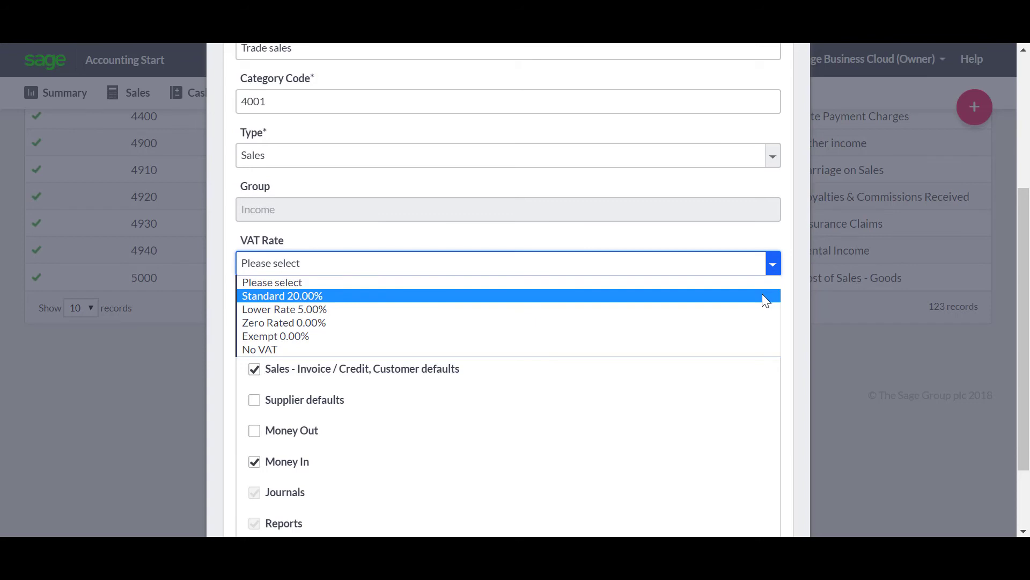
left_click(281, 295)
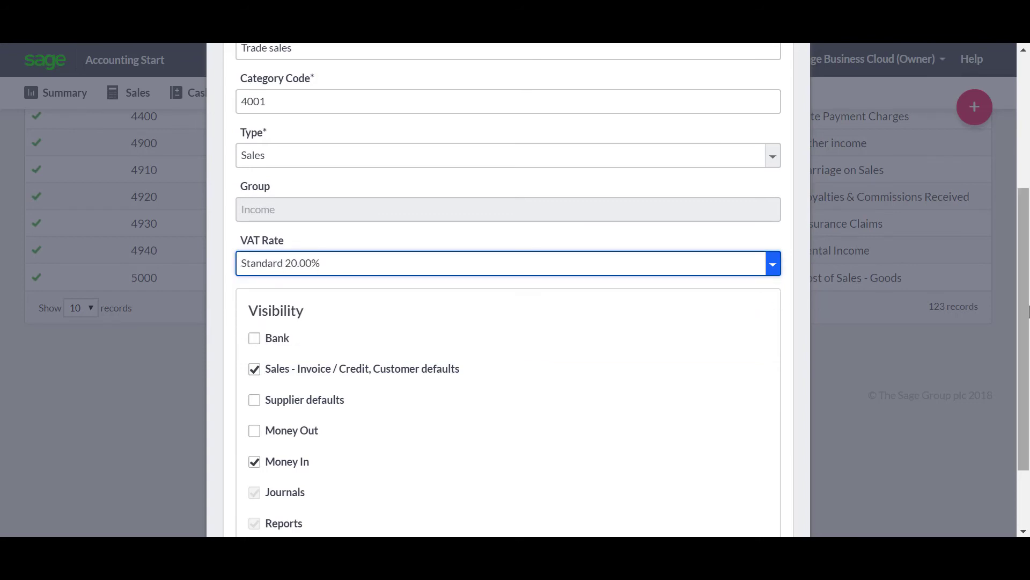
scroll("down", 3)
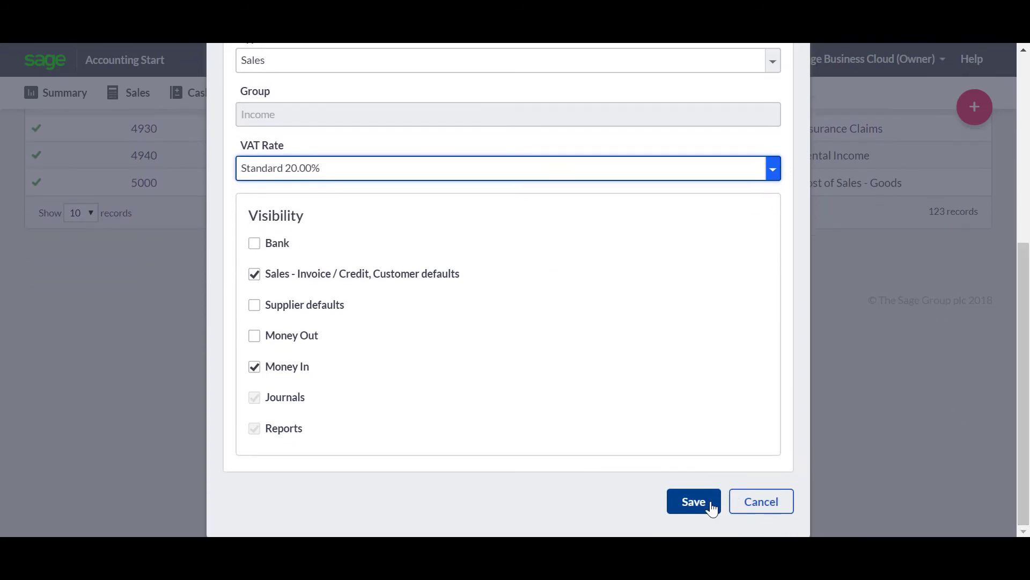
left_click(694, 500)
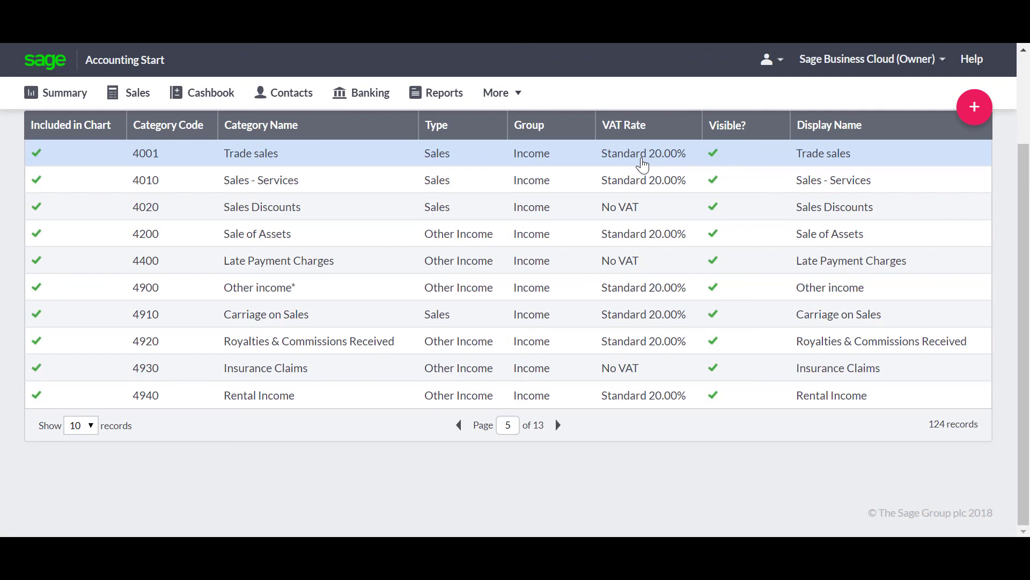
mouse_move(653, 168)
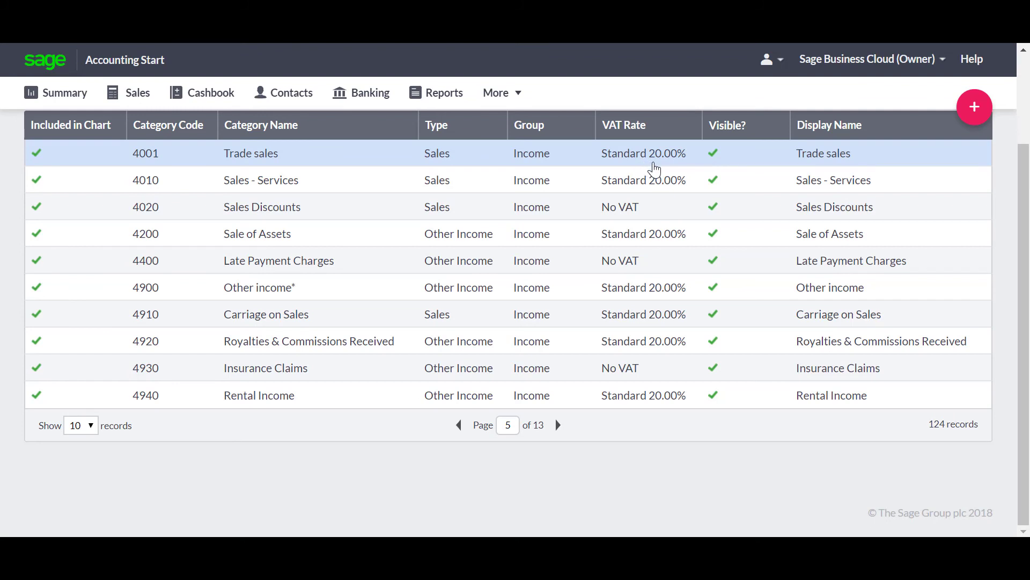